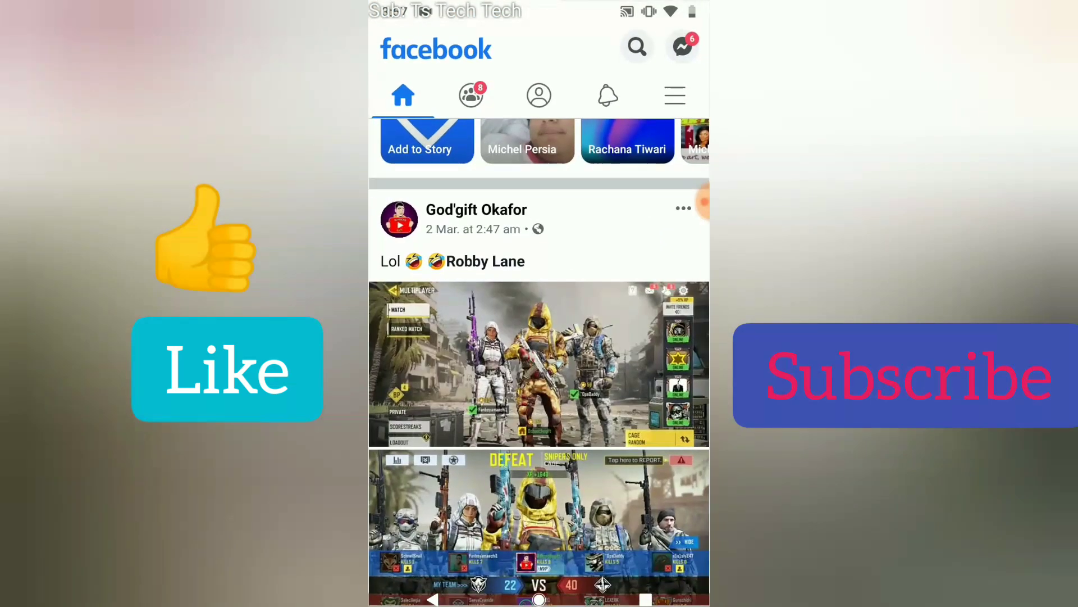
Go from the navigation menu to the Your Pages list of five managed pages.
click(675, 95)
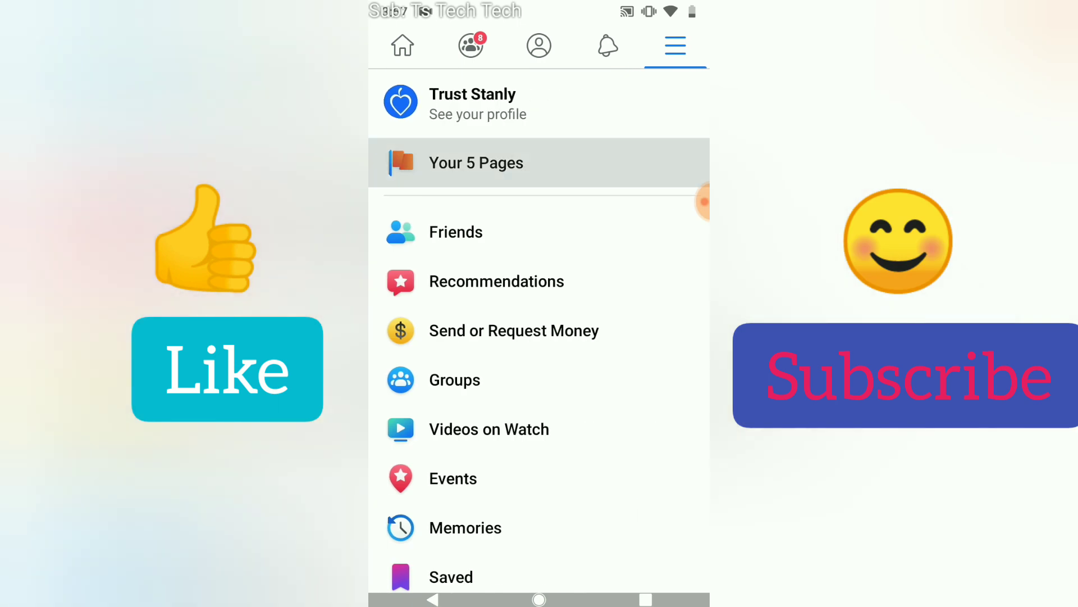
click(476, 163)
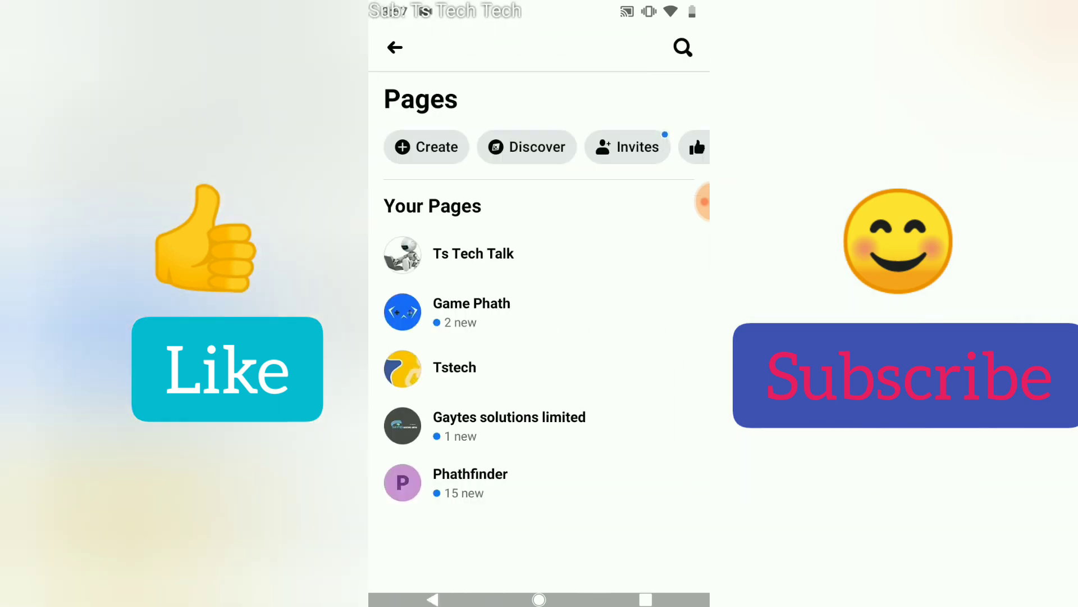
Enter the Tstech page and its Edit Page settings.
click(455, 367)
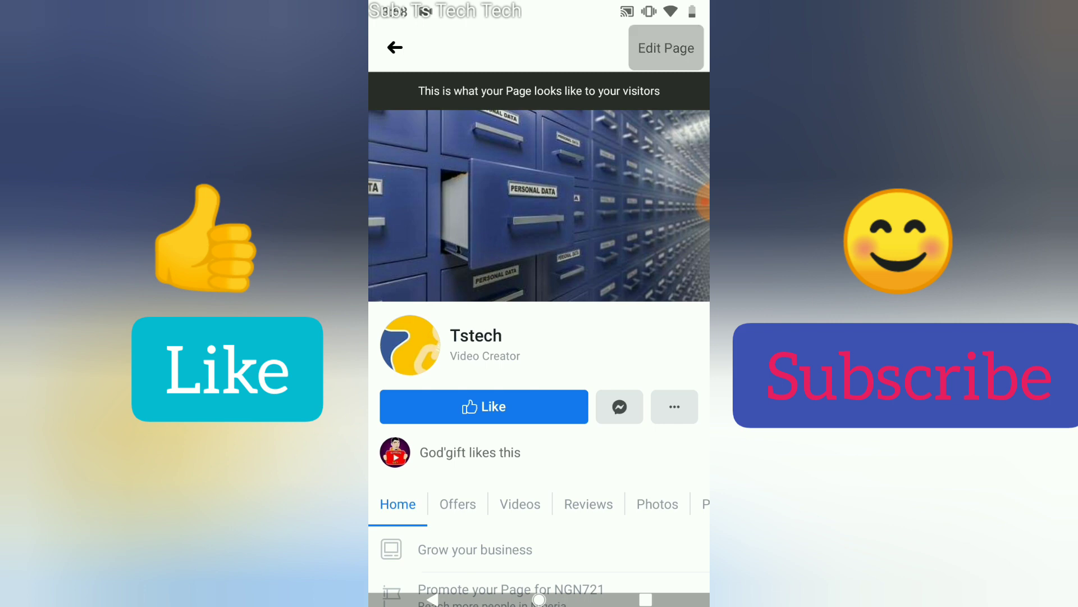
click(666, 48)
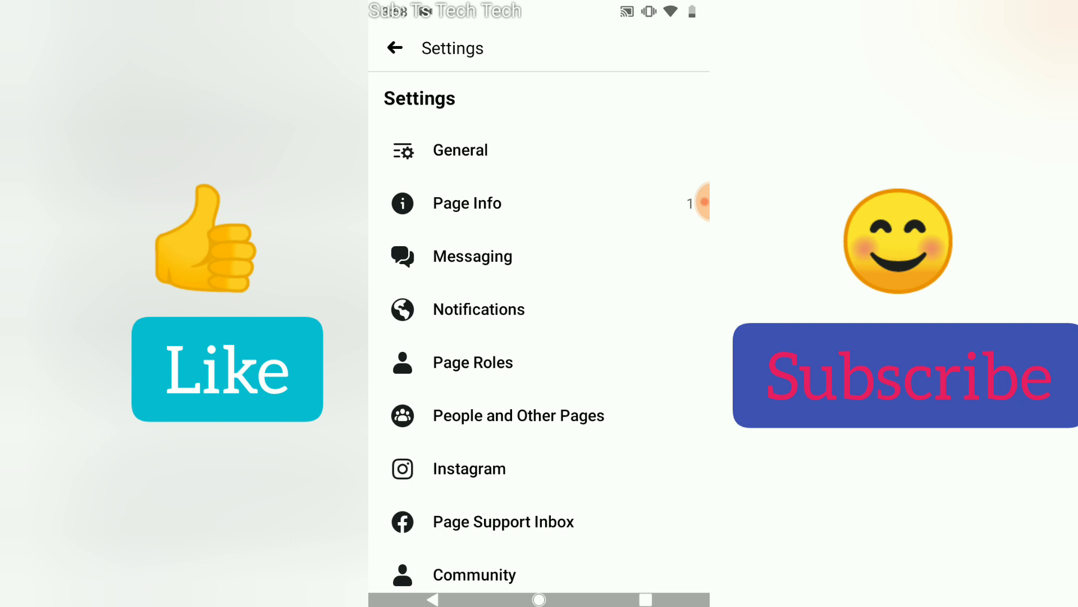
Under General > Remove Page, permanently delete Tstech and confirm the deletion.
click(461, 150)
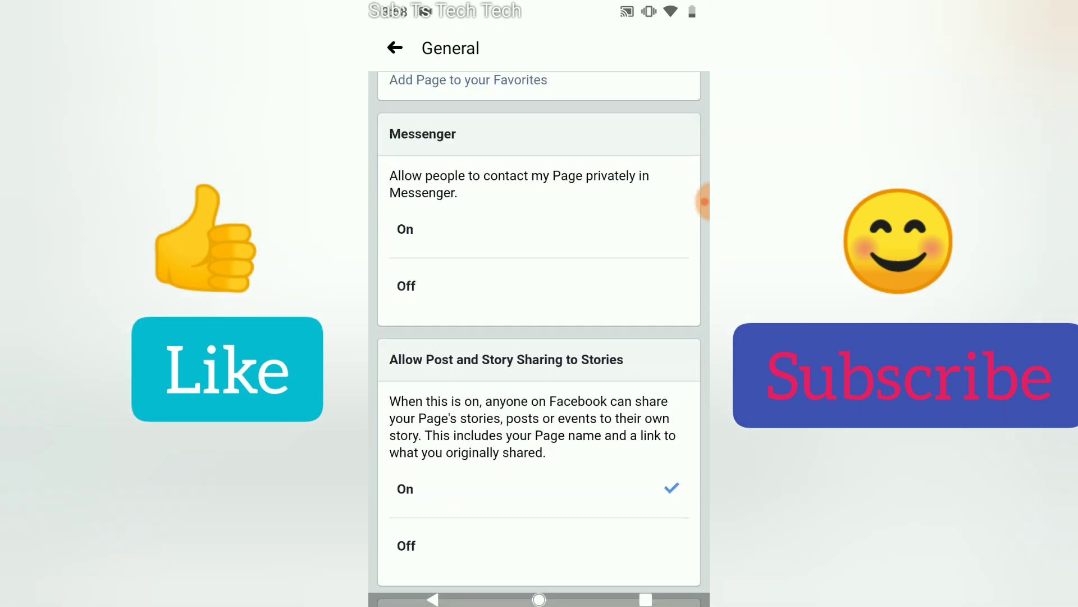
scroll(down, 3)
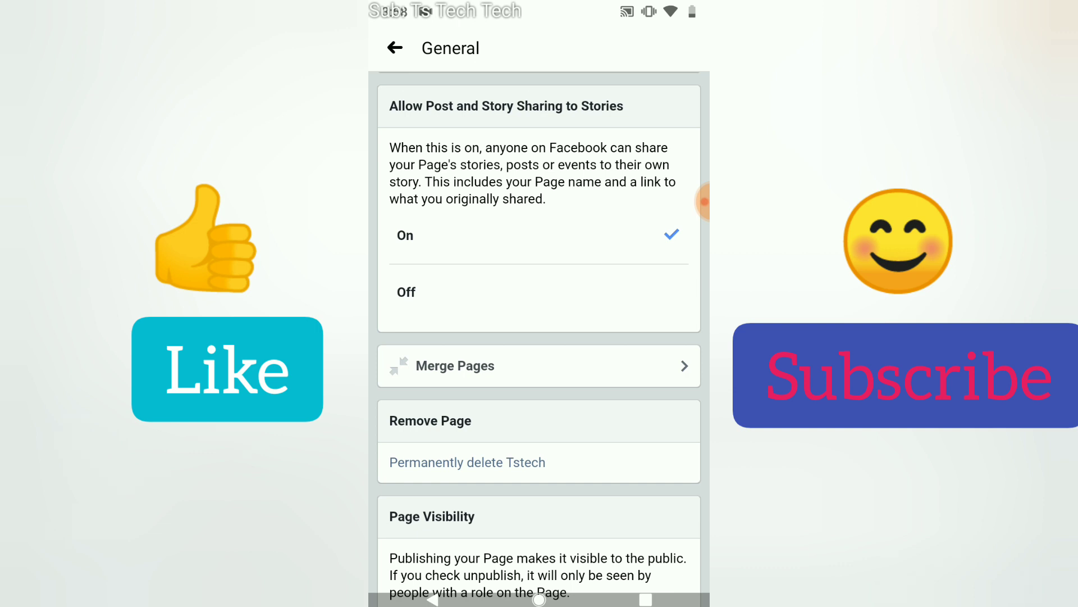
click(394, 47)
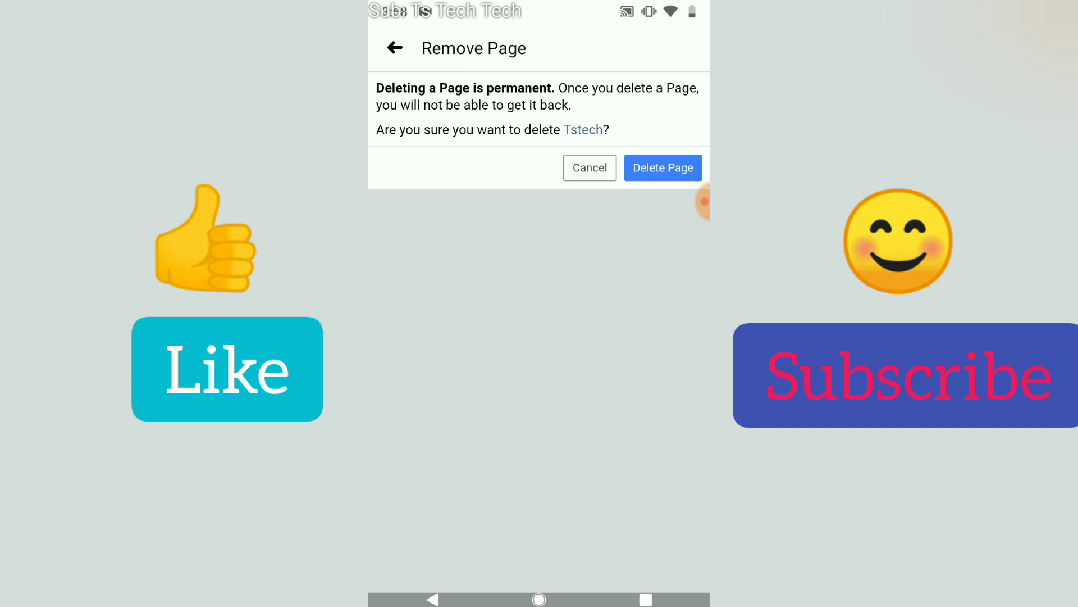
click(663, 168)
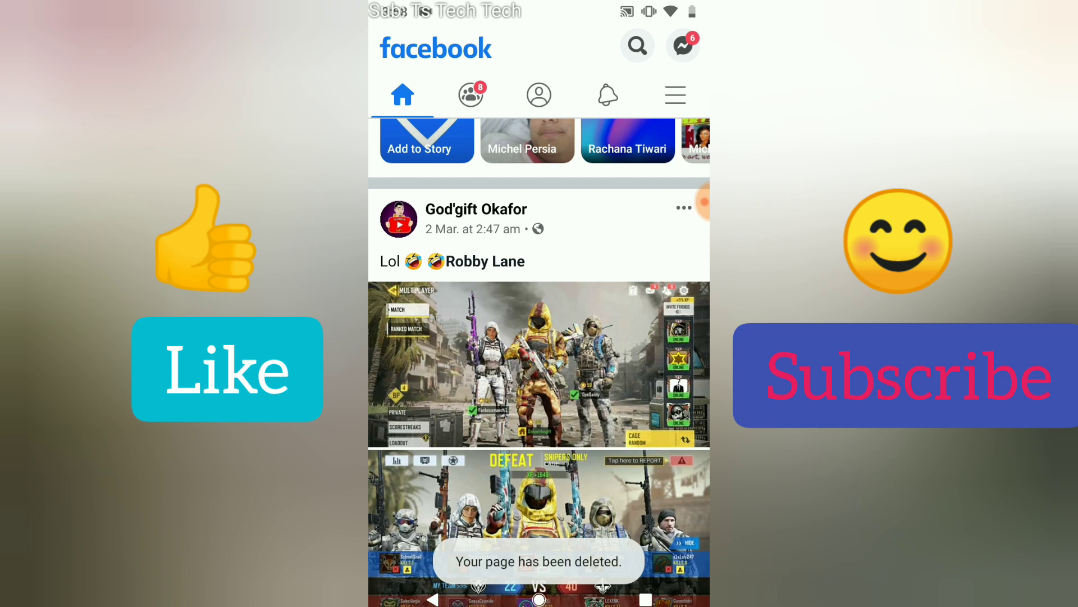
Return to Your Pages and verify Tstech is no longer among the four listed pages.
click(675, 94)
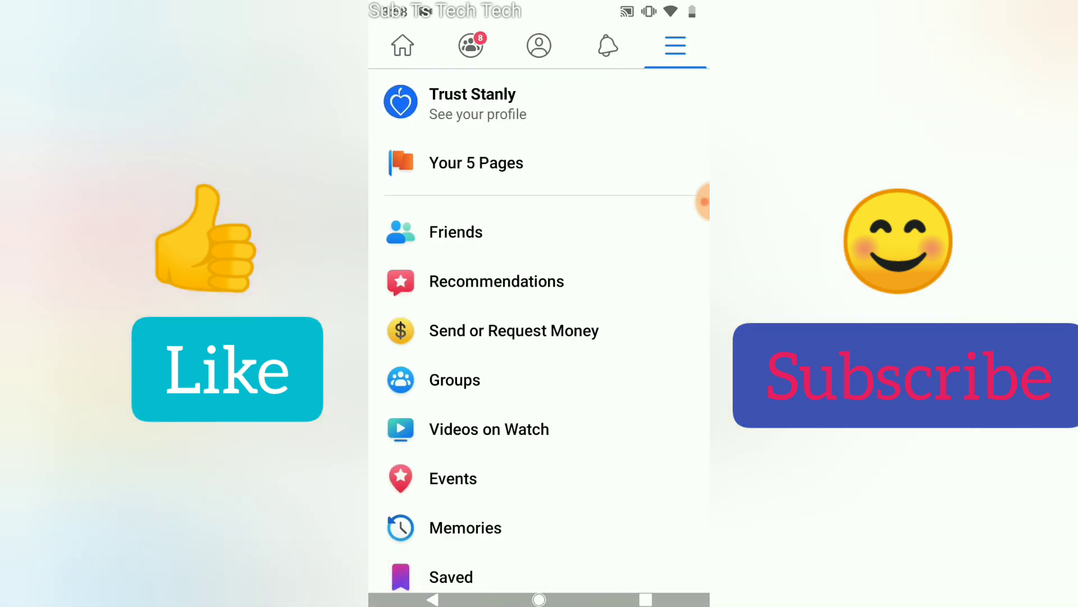
click(477, 163)
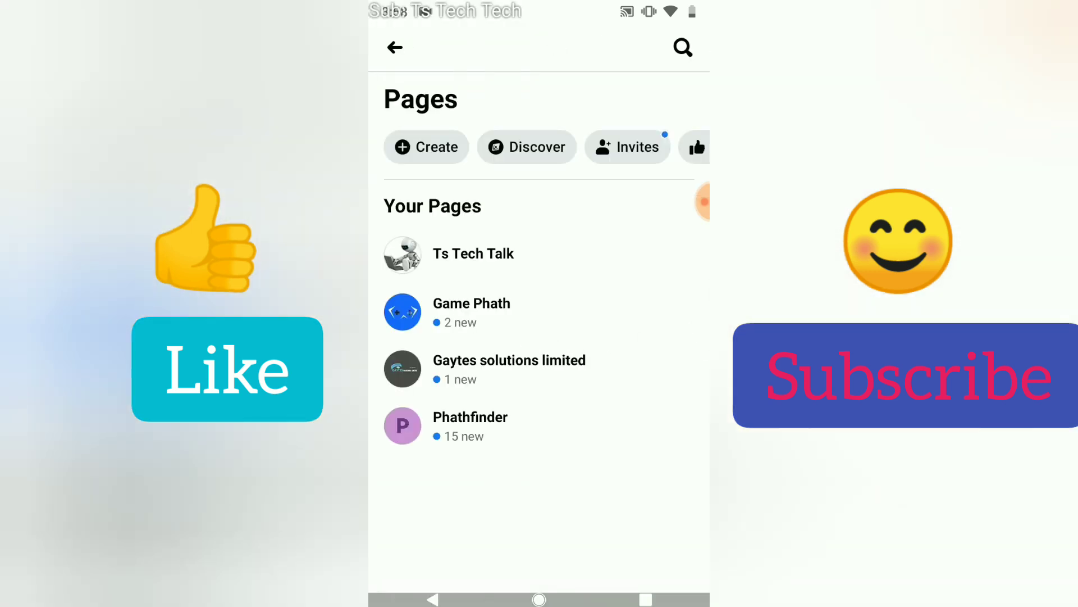